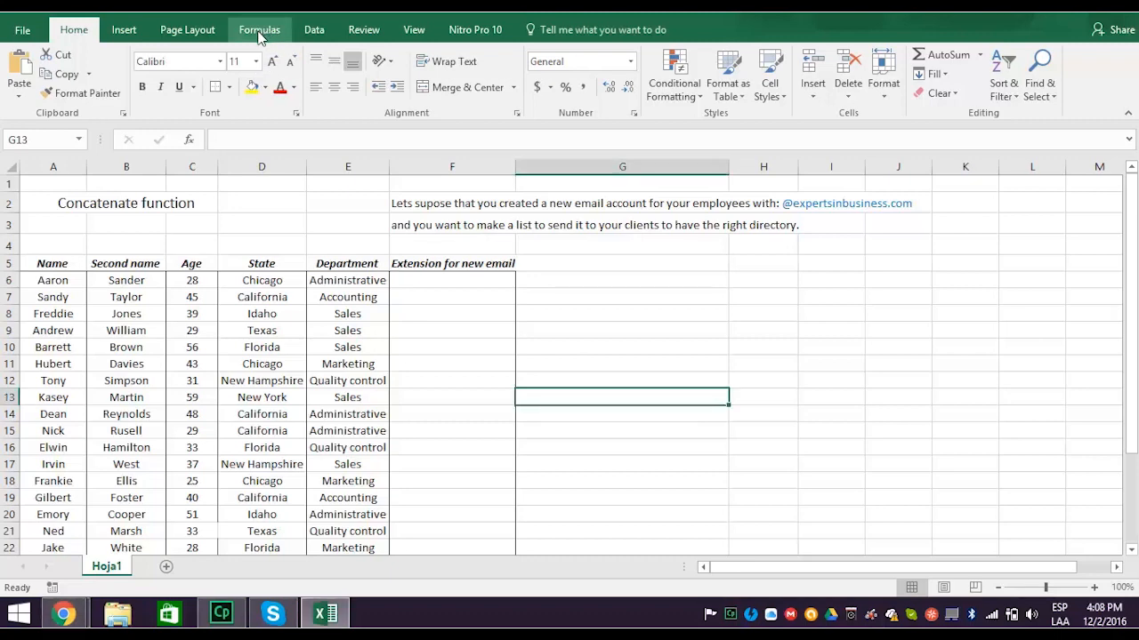
Step: Show the Formulas ribbon with its function library
left_click(260, 29)
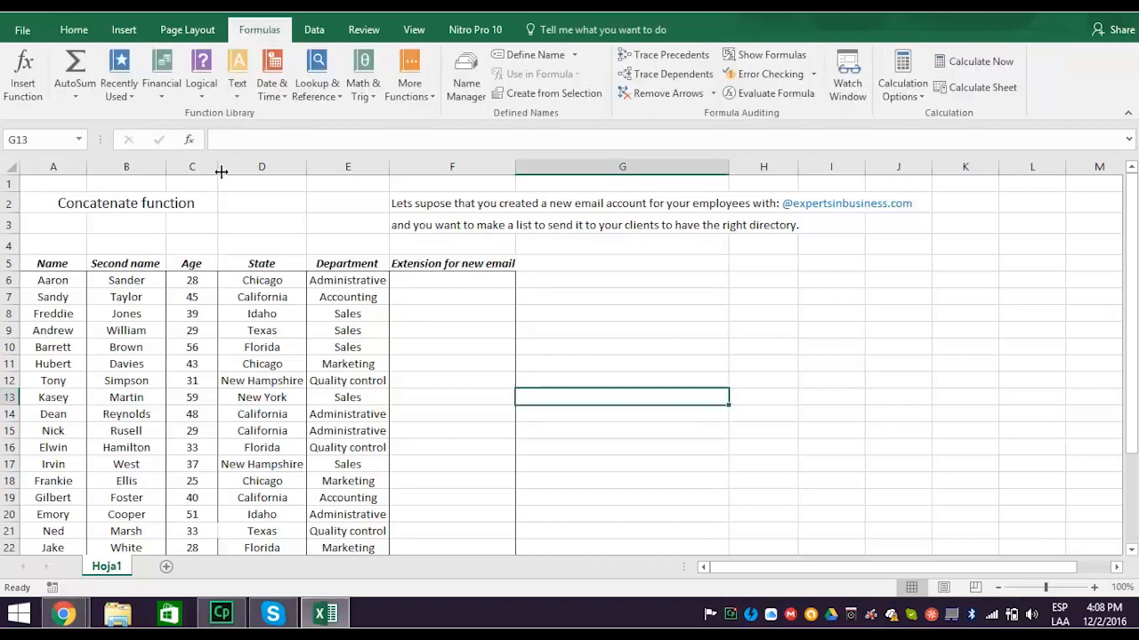
mouse_move(221, 213)
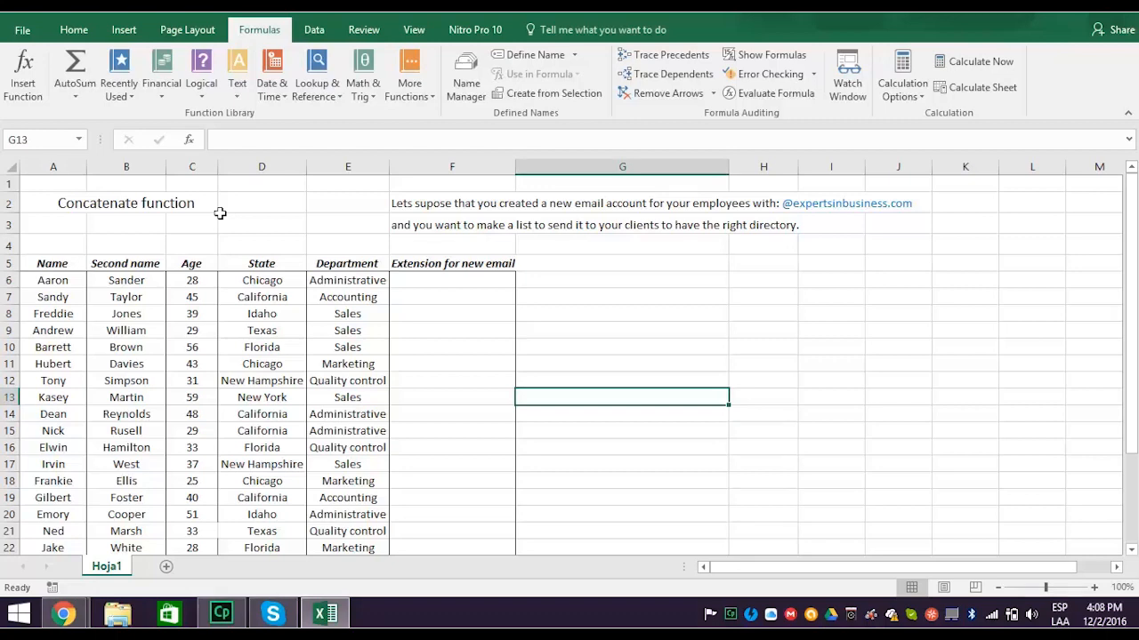
mouse_move(217, 214)
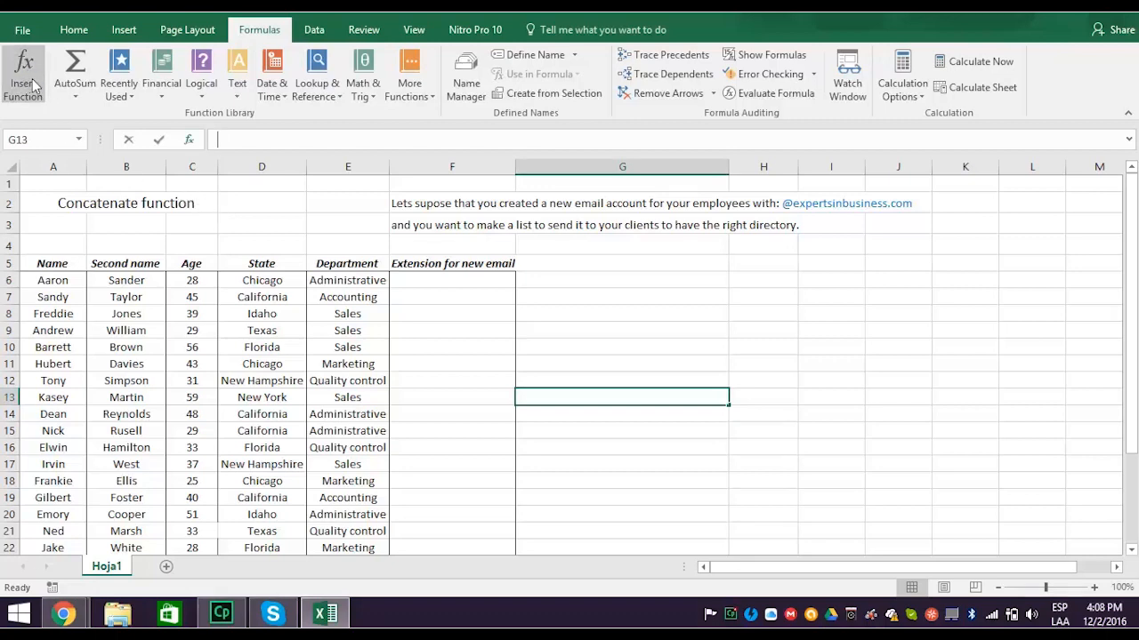
left_click(25, 75)
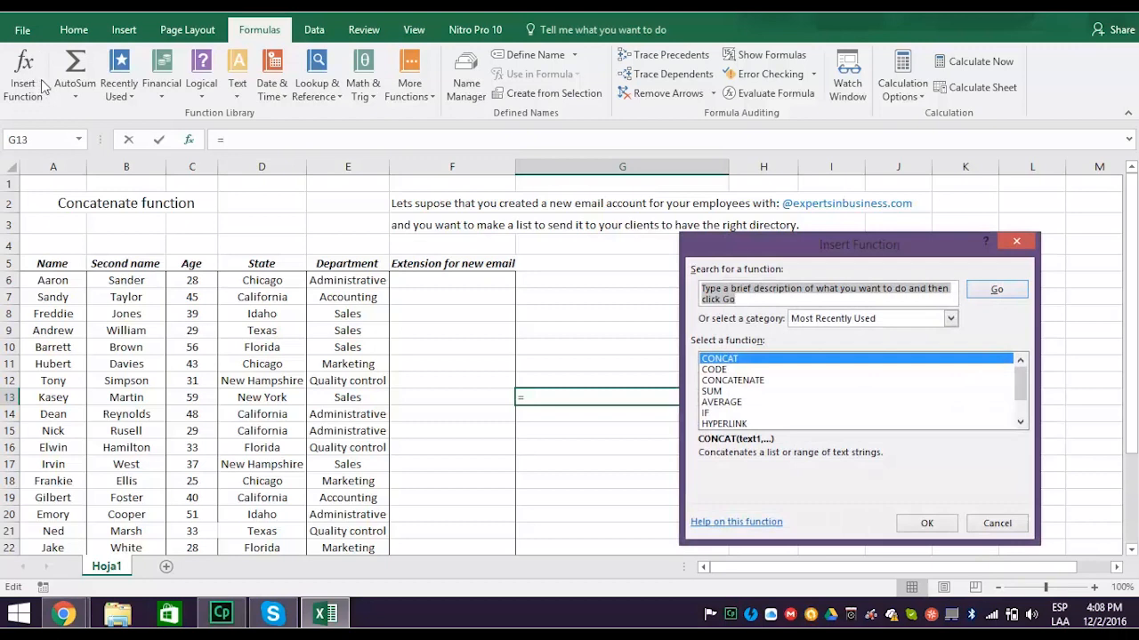
mouse_move(754, 345)
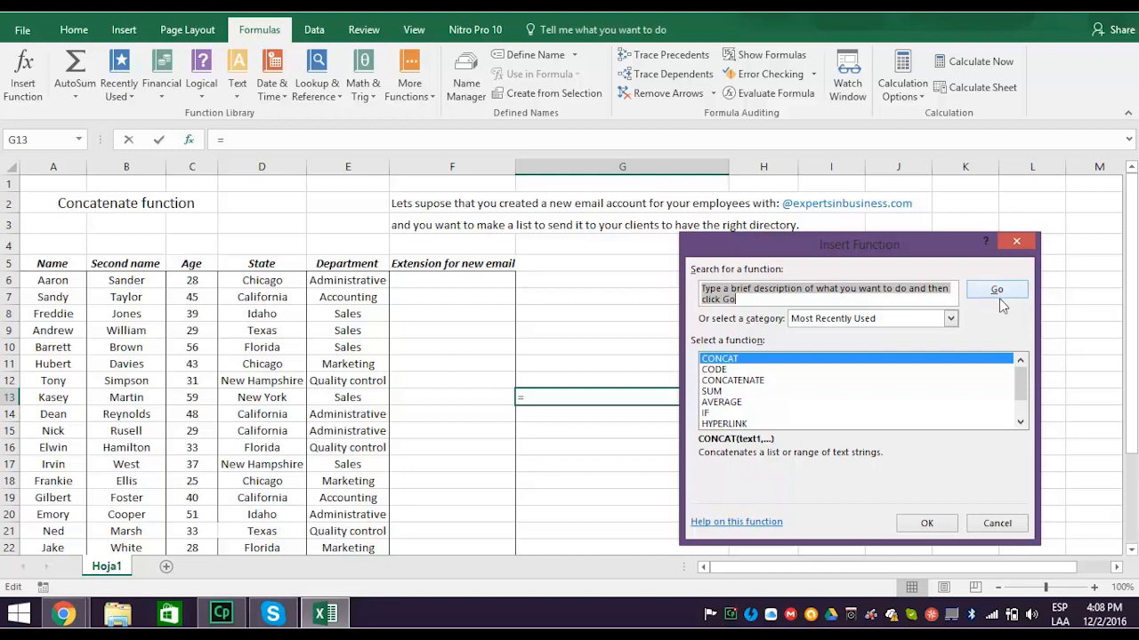
mouse_move(992, 313)
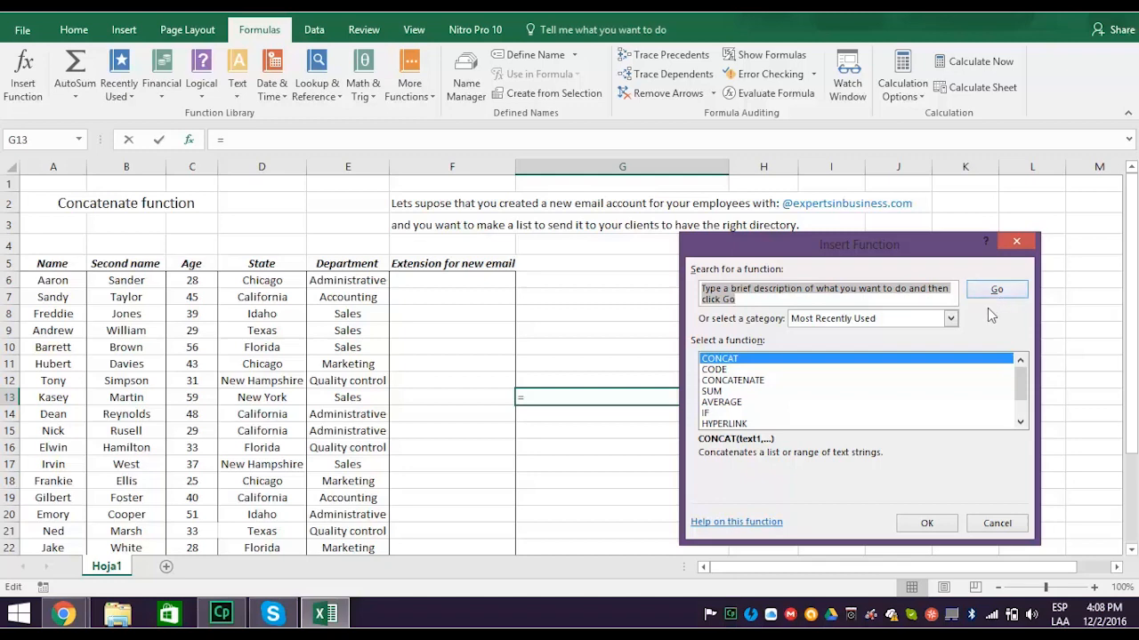
left_click(950, 319)
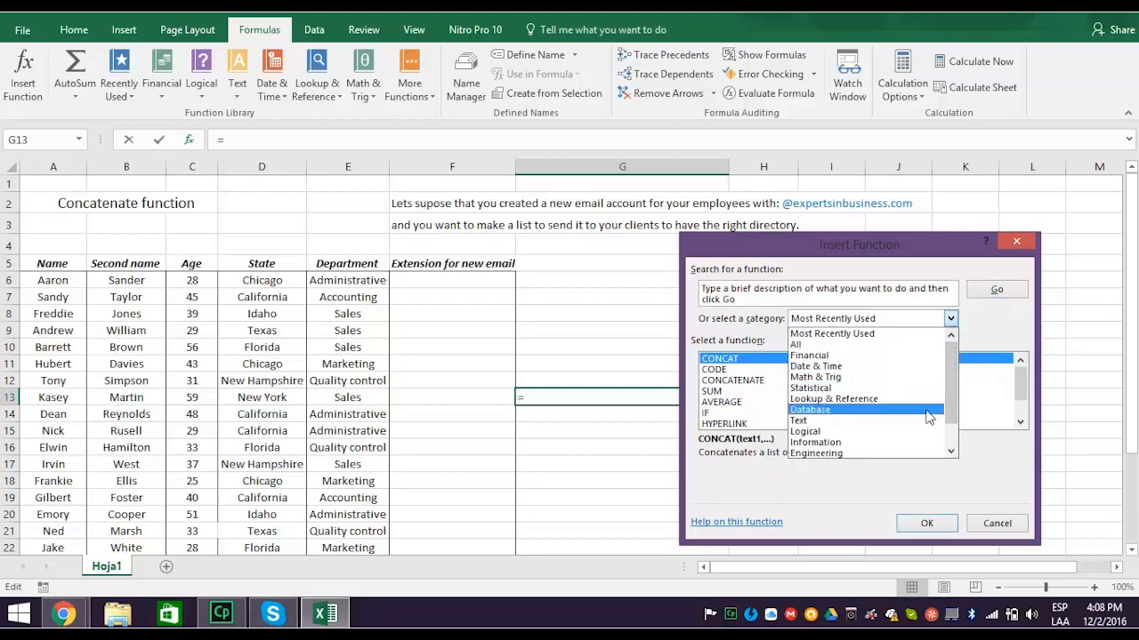
left_click(810, 409)
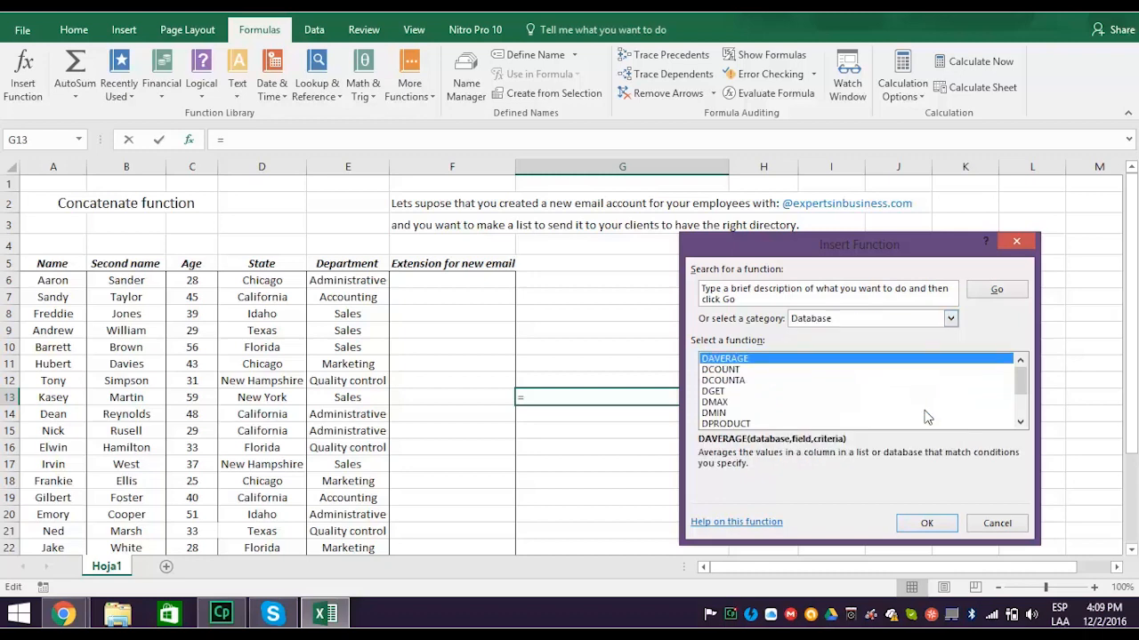
left_click(950, 319)
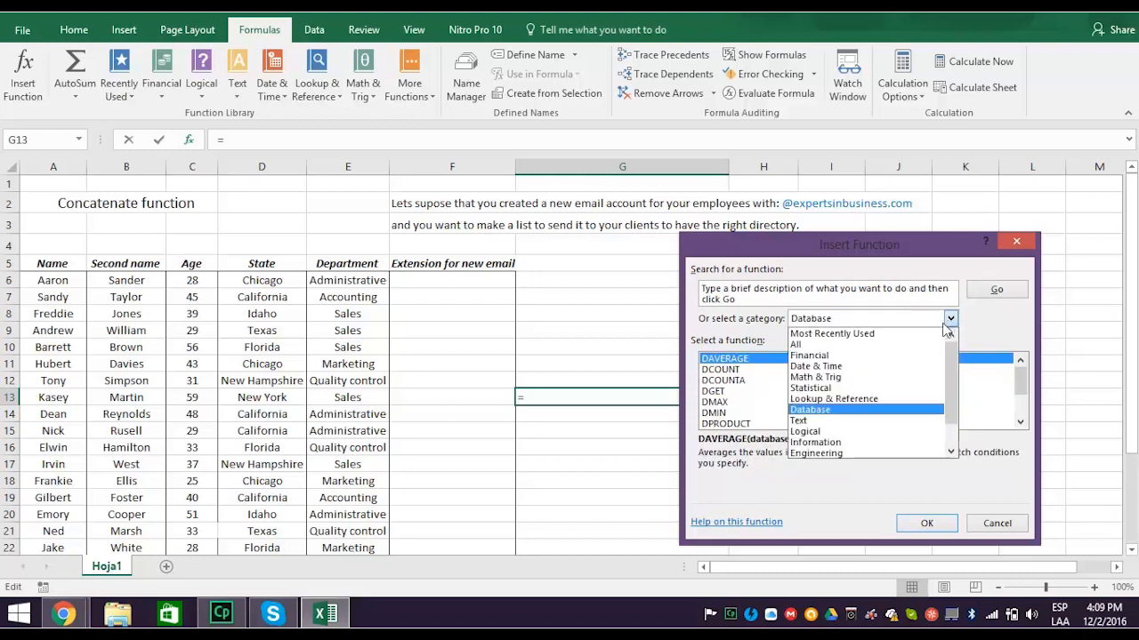
left_click(793, 345)
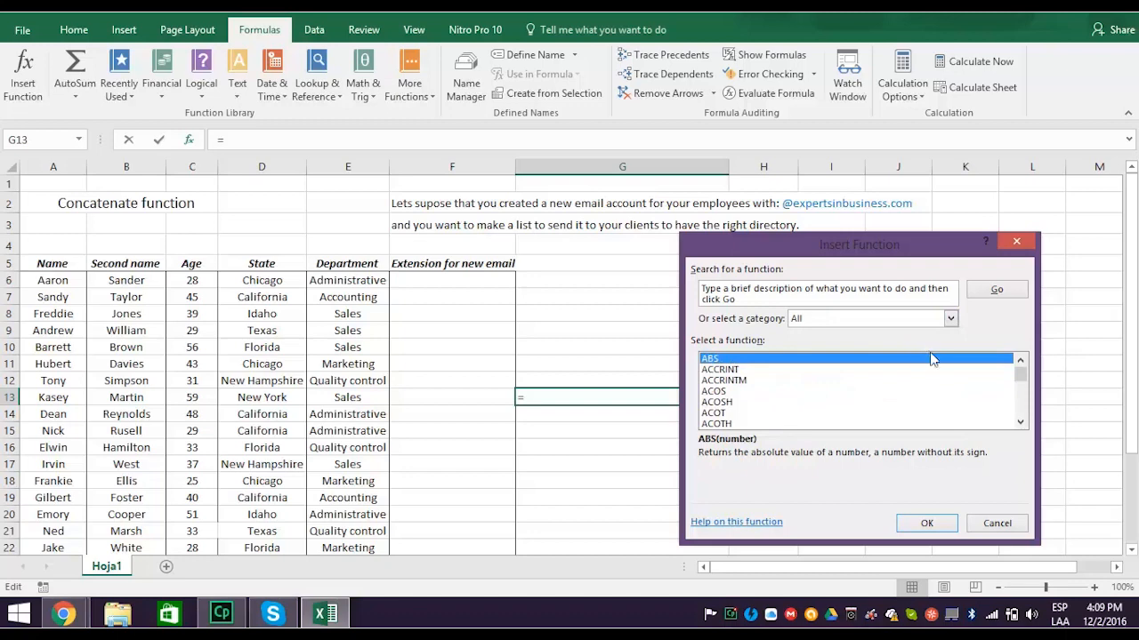
scroll("down", 3)
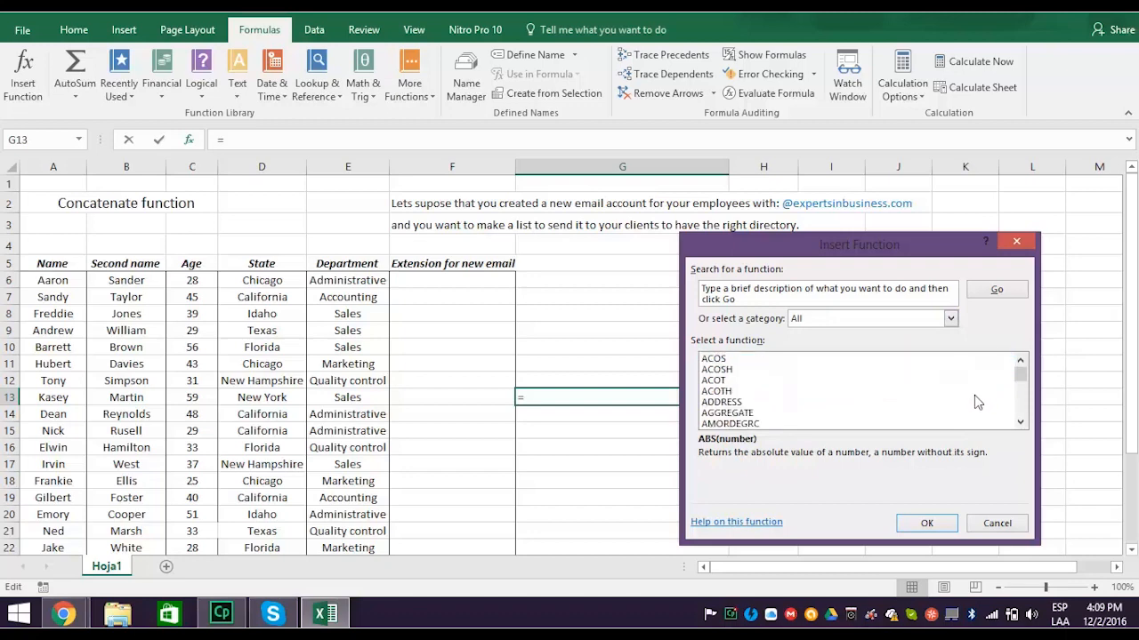
scroll("down", 3)
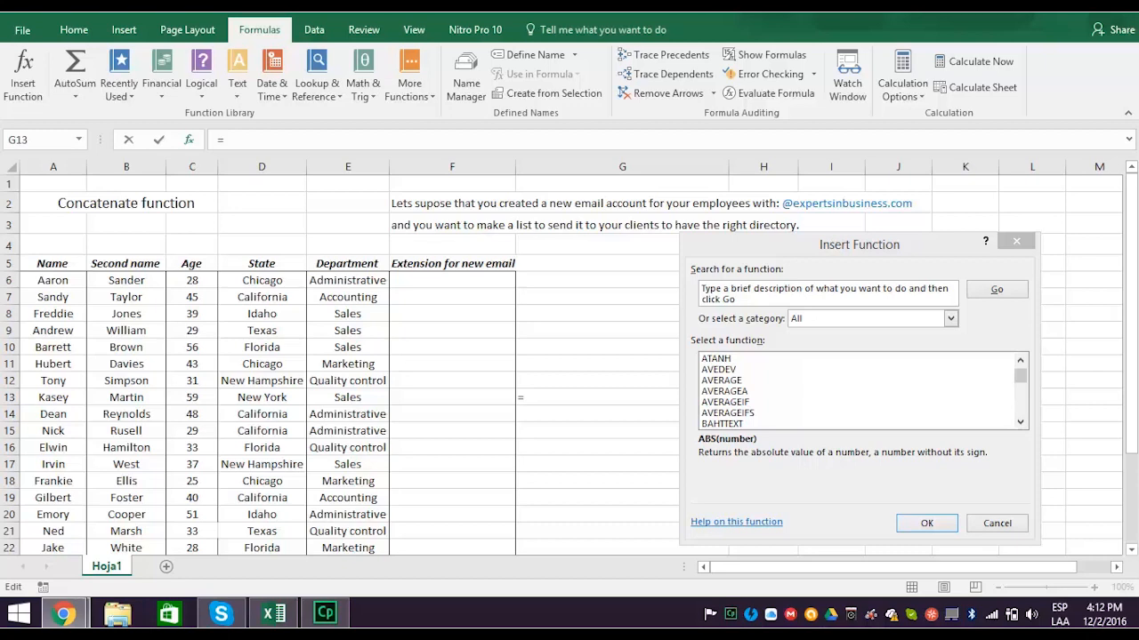
mouse_move(961, 518)
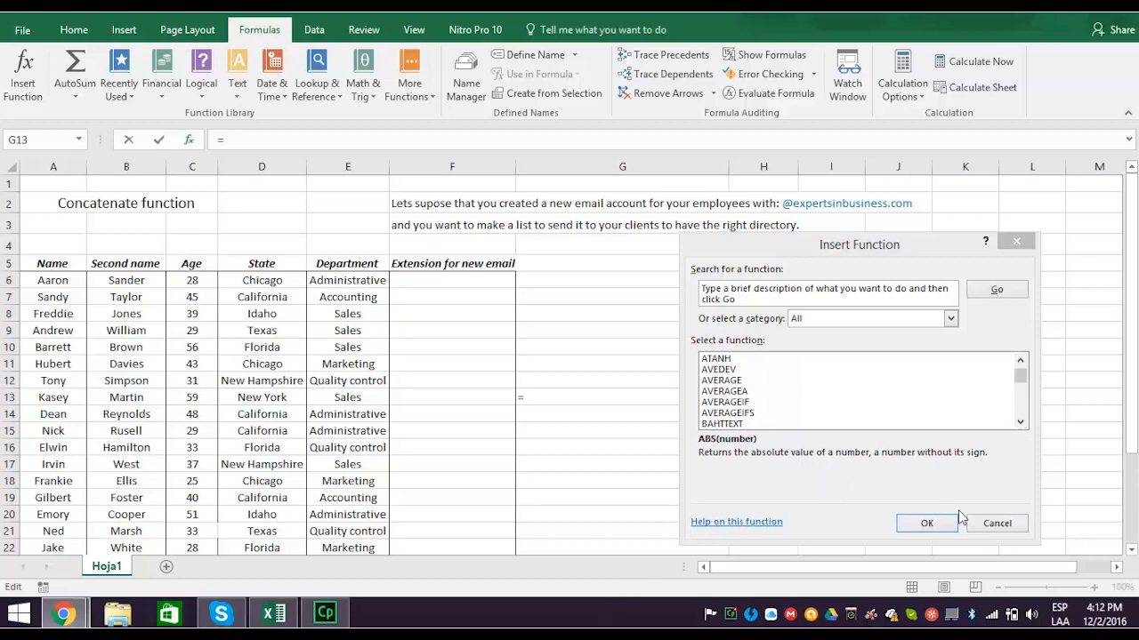
left_click(996, 523)
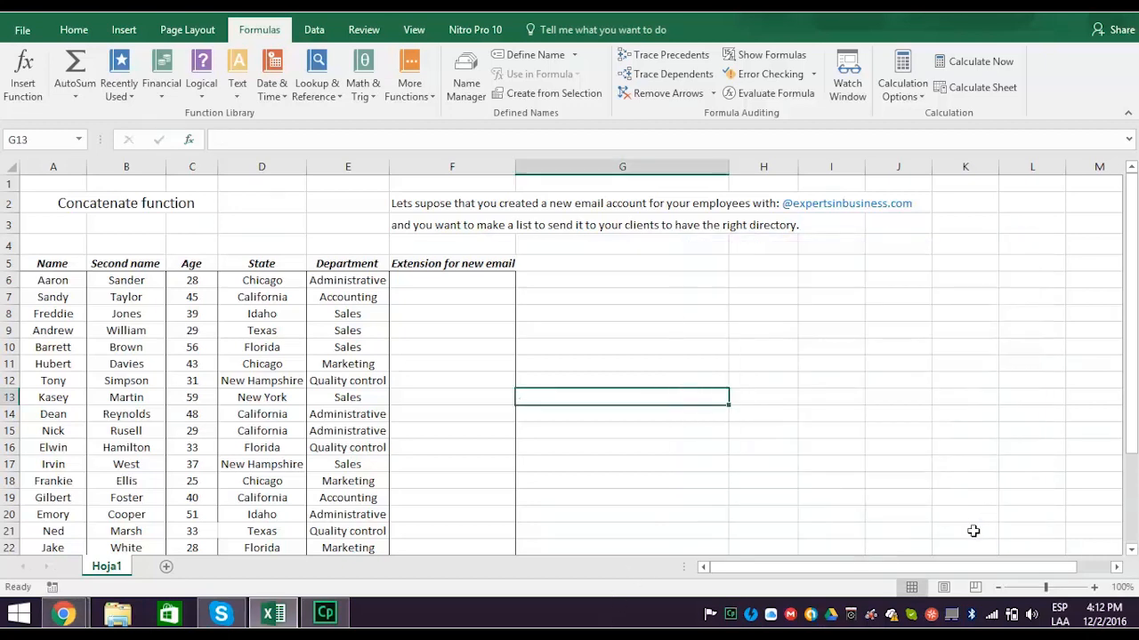
mouse_move(347, 329)
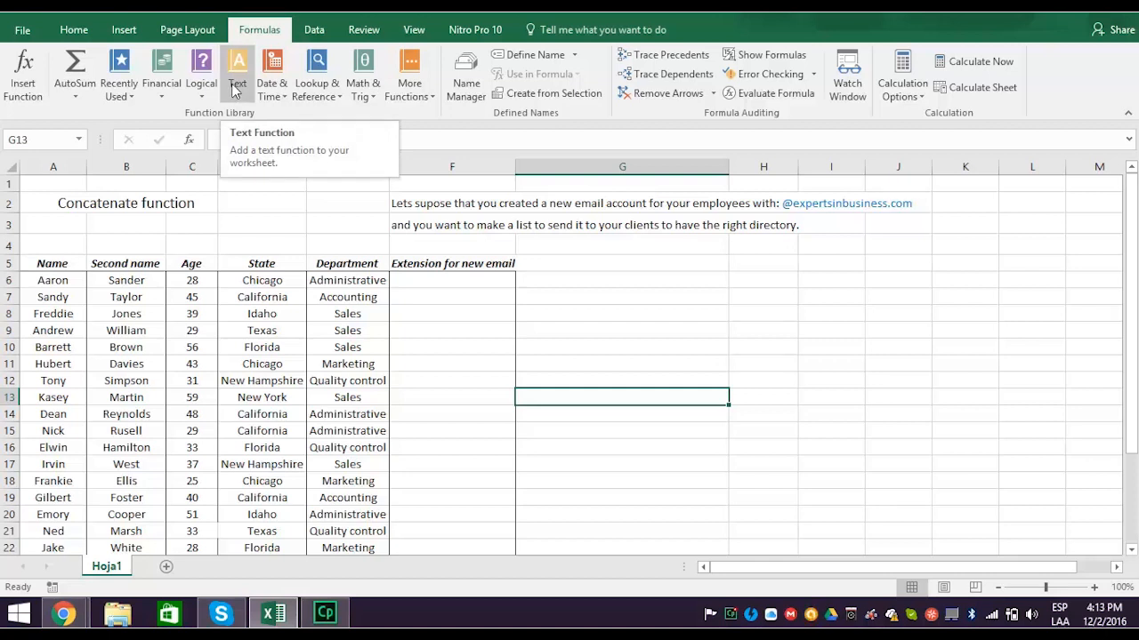
left_click(239, 71)
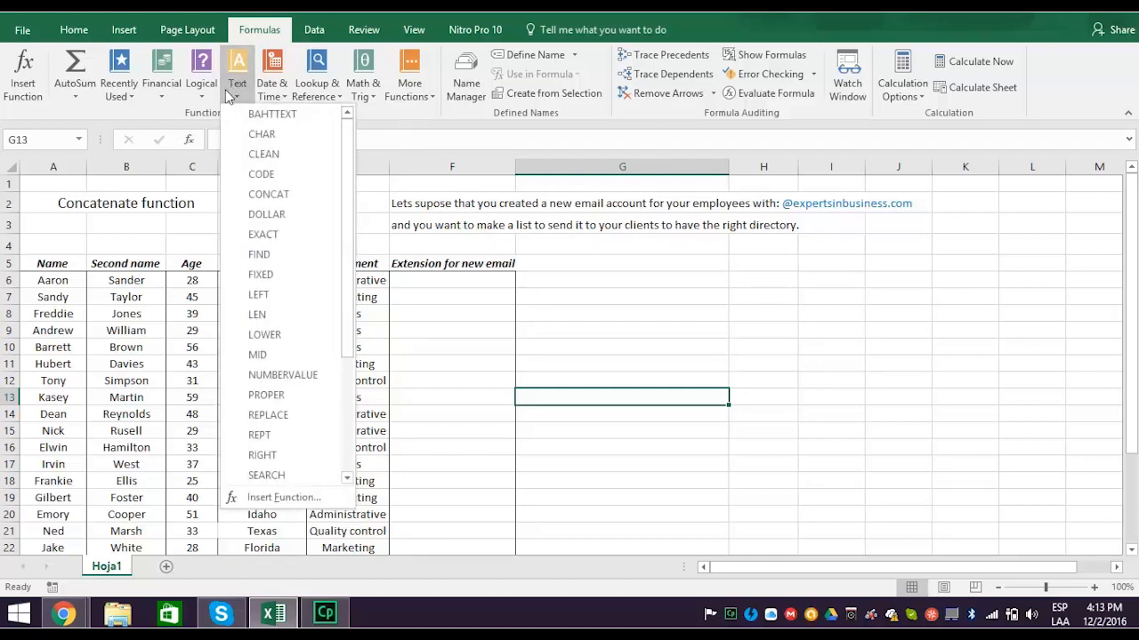
mouse_move(269, 194)
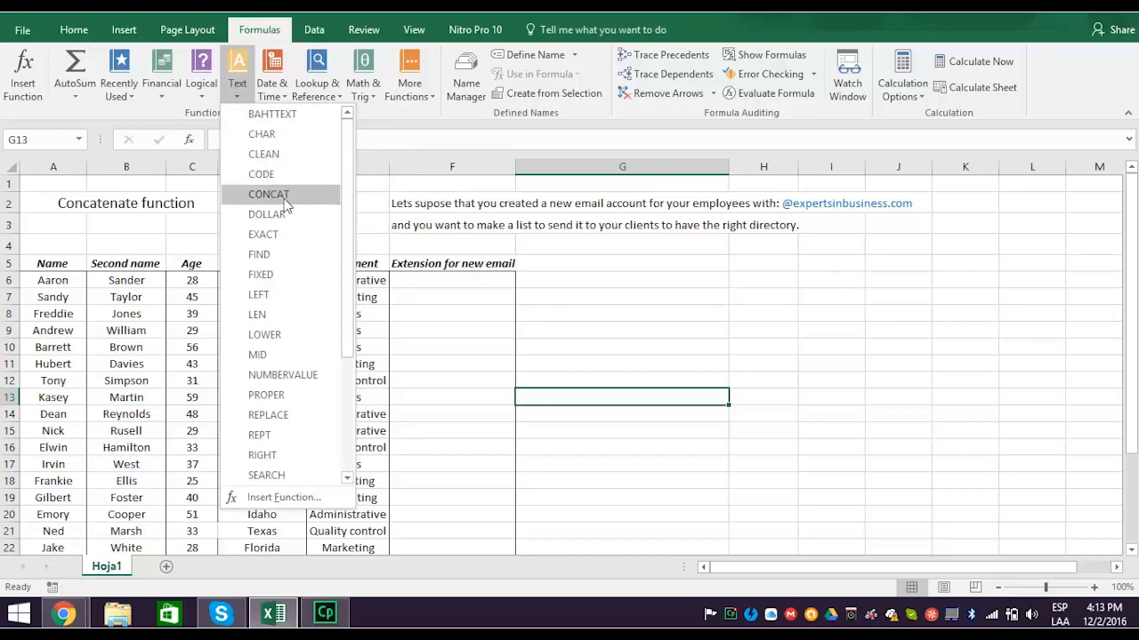
left_click(269, 194)
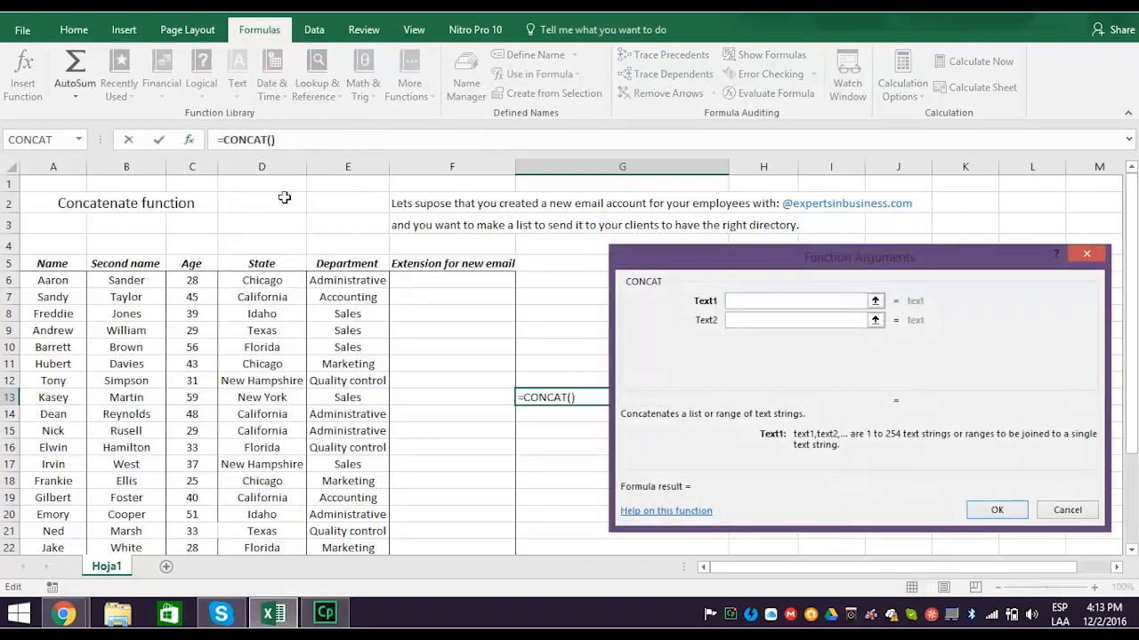
left_click(797, 301)
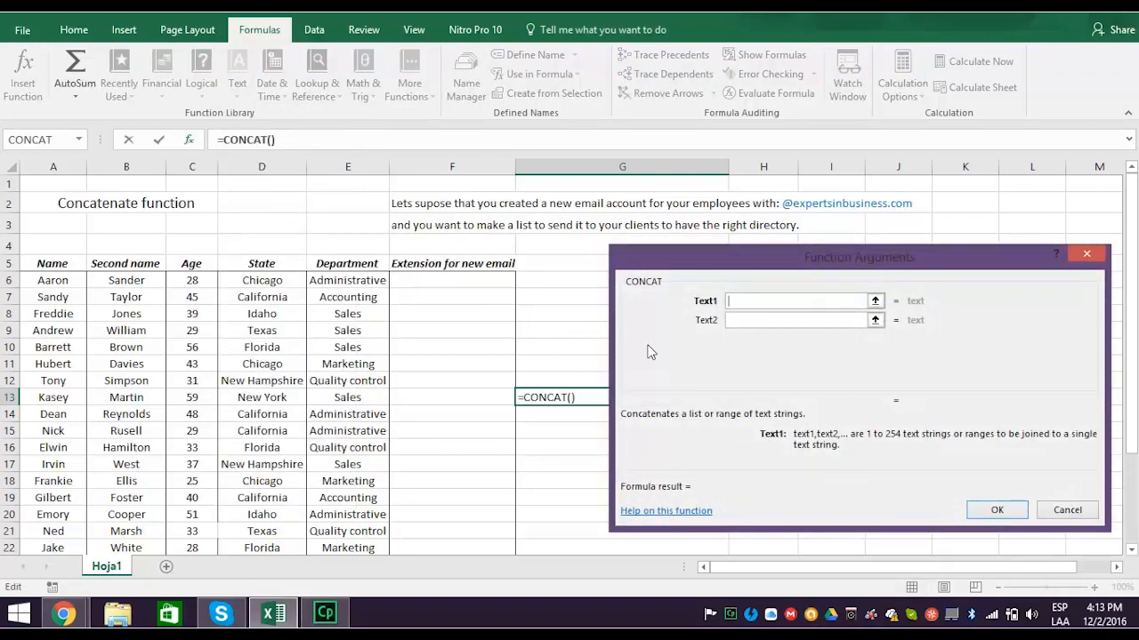
mouse_move(756, 383)
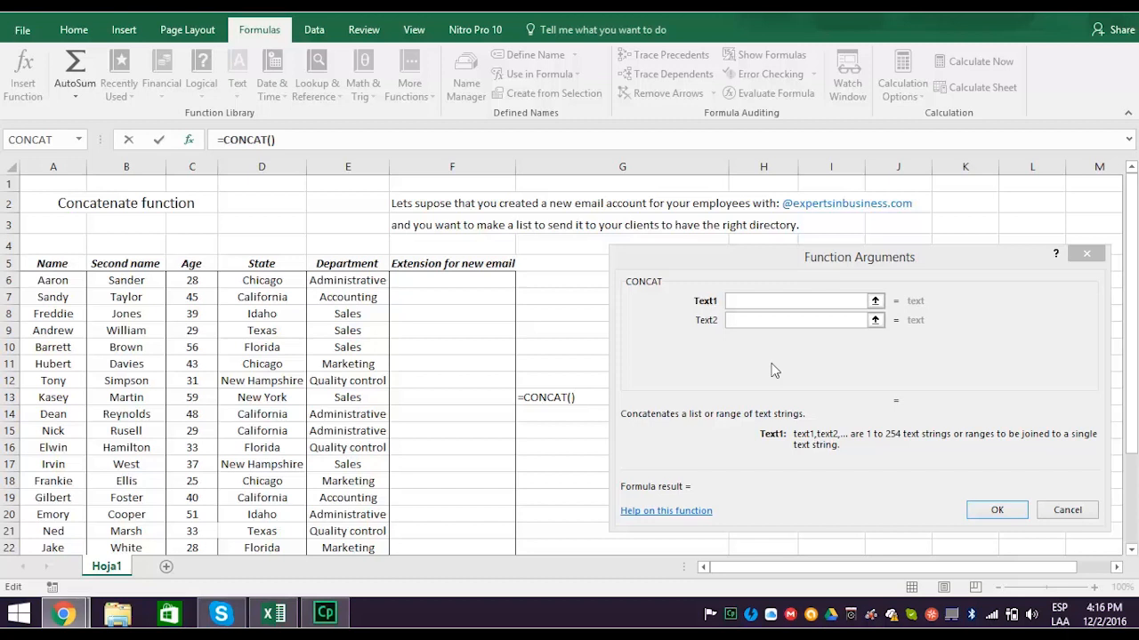
mouse_move(836, 388)
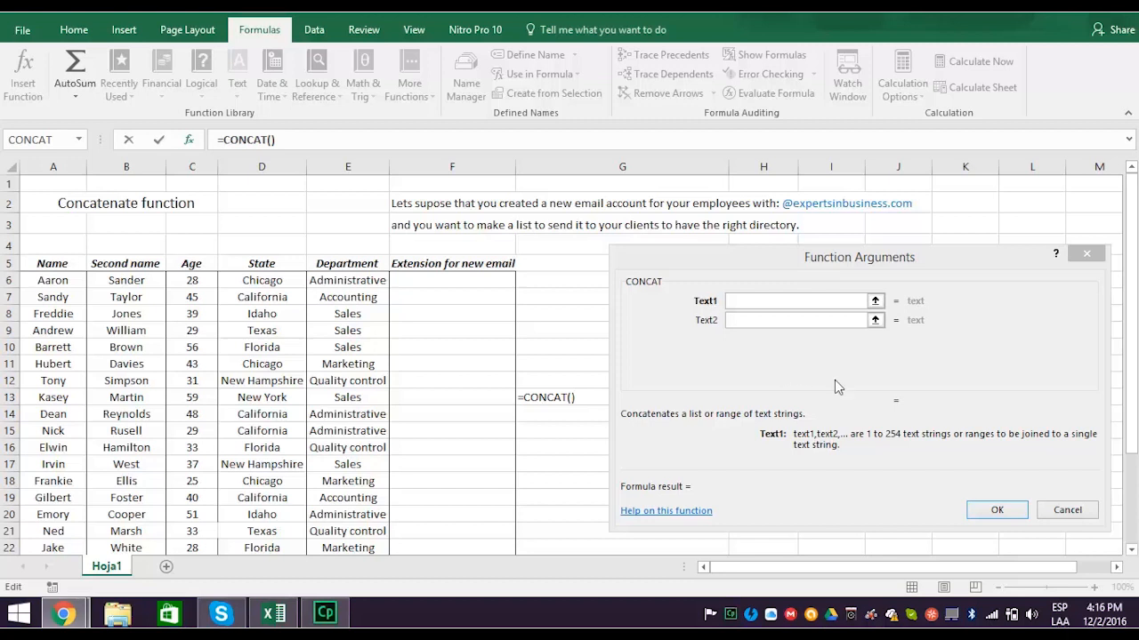
left_click(1067, 509)
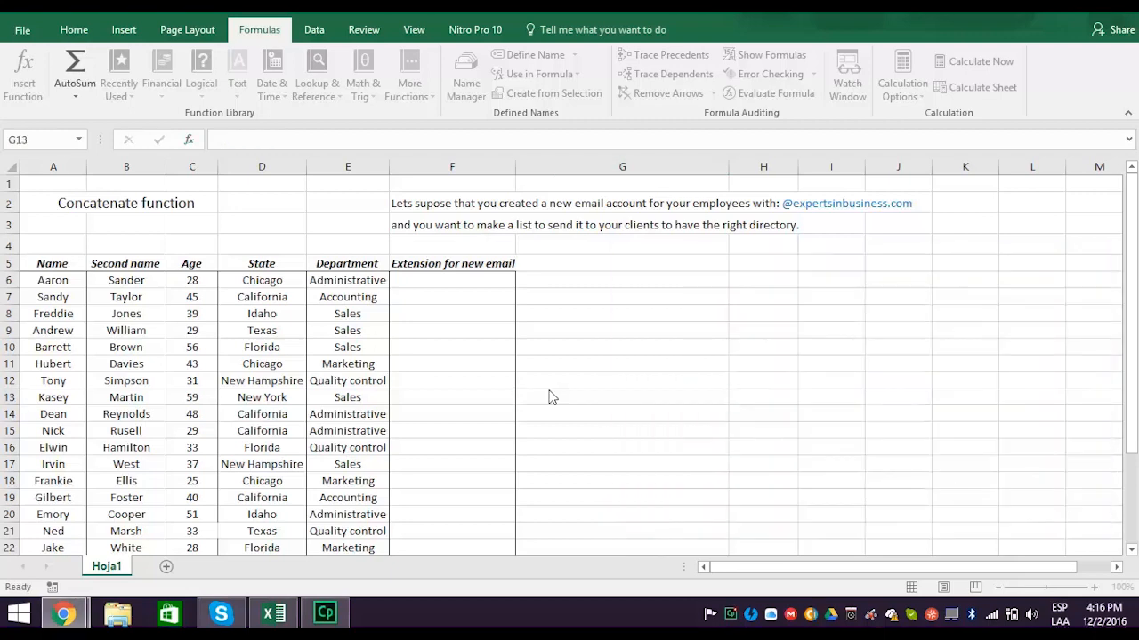
Step: Enter expertsinbusiness.com in F6 as the email domain for the employees
left_click(452, 281)
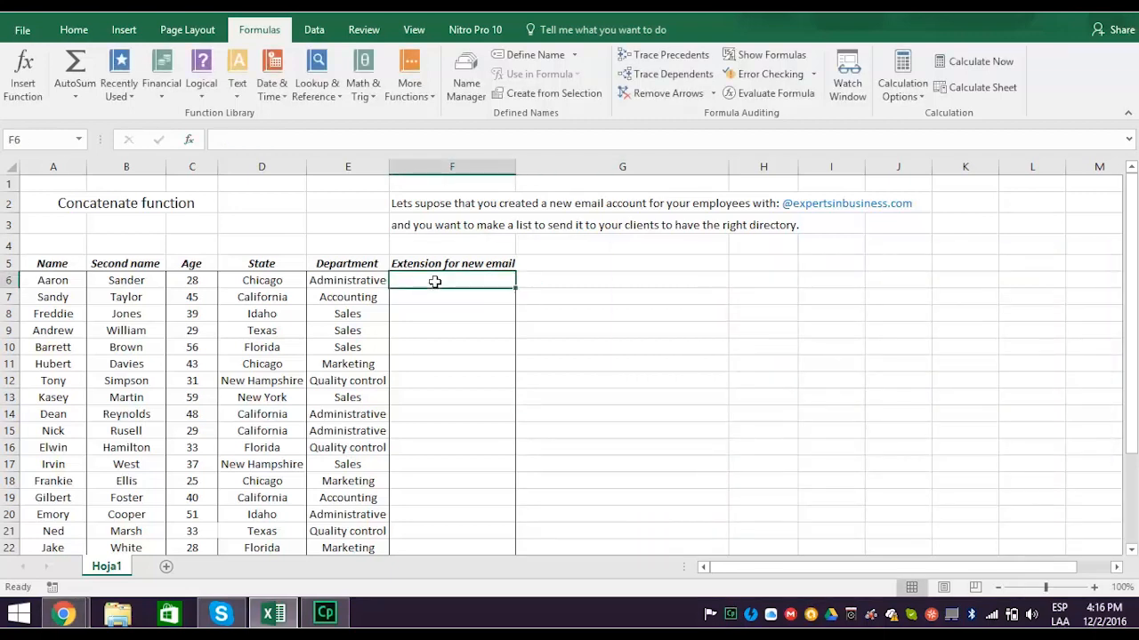
type("expertsinb")
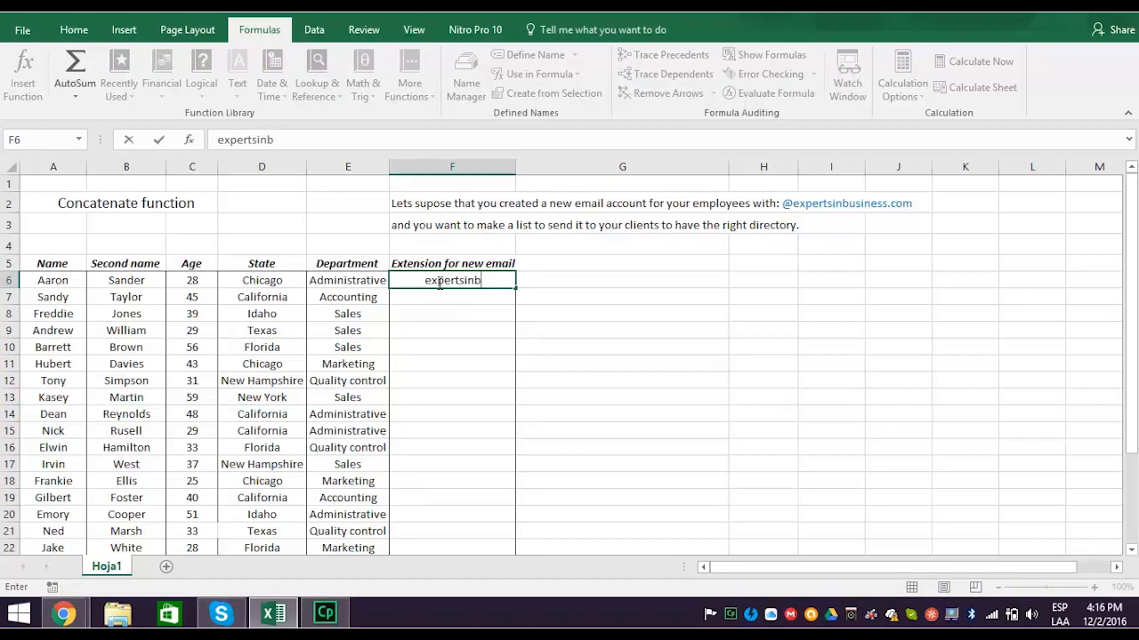
type("usiness.com")
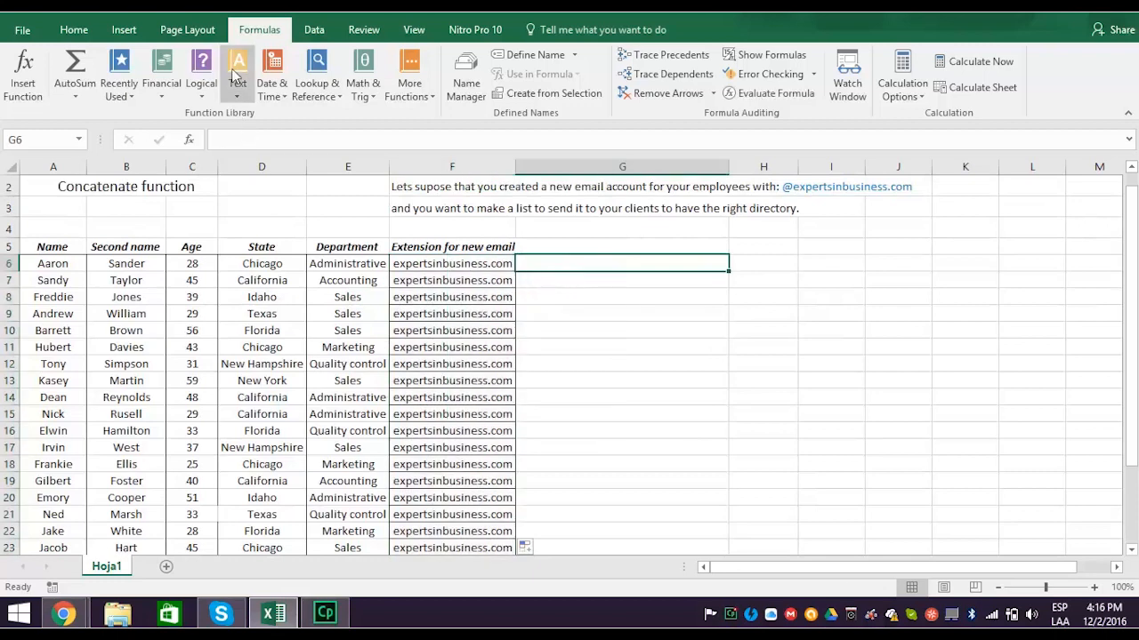
left_click(238, 68)
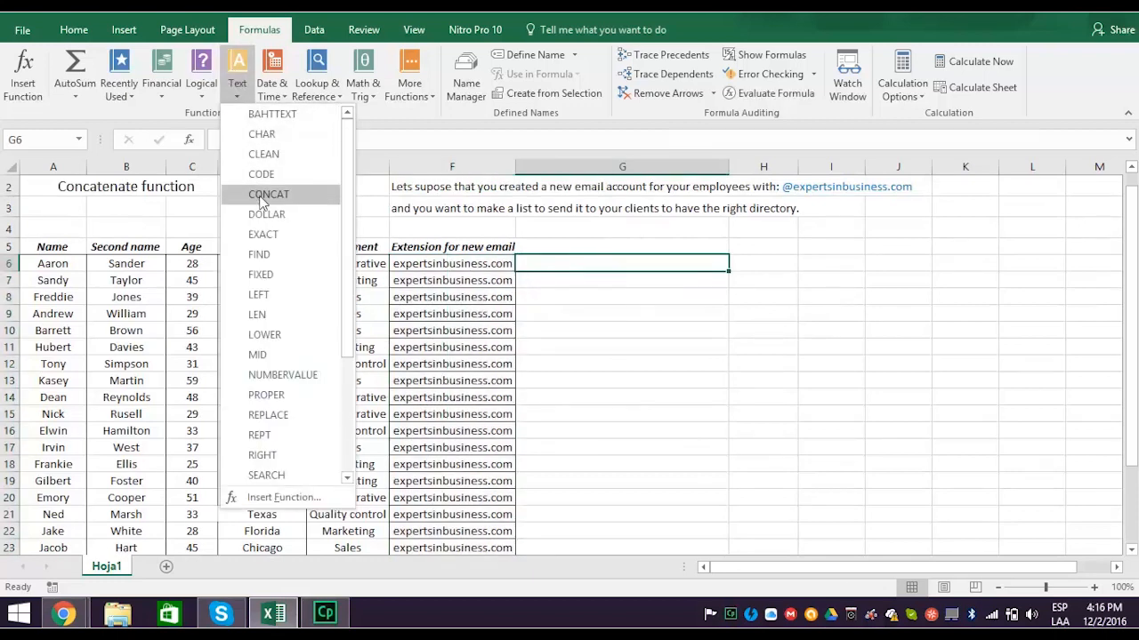
left_click(268, 194)
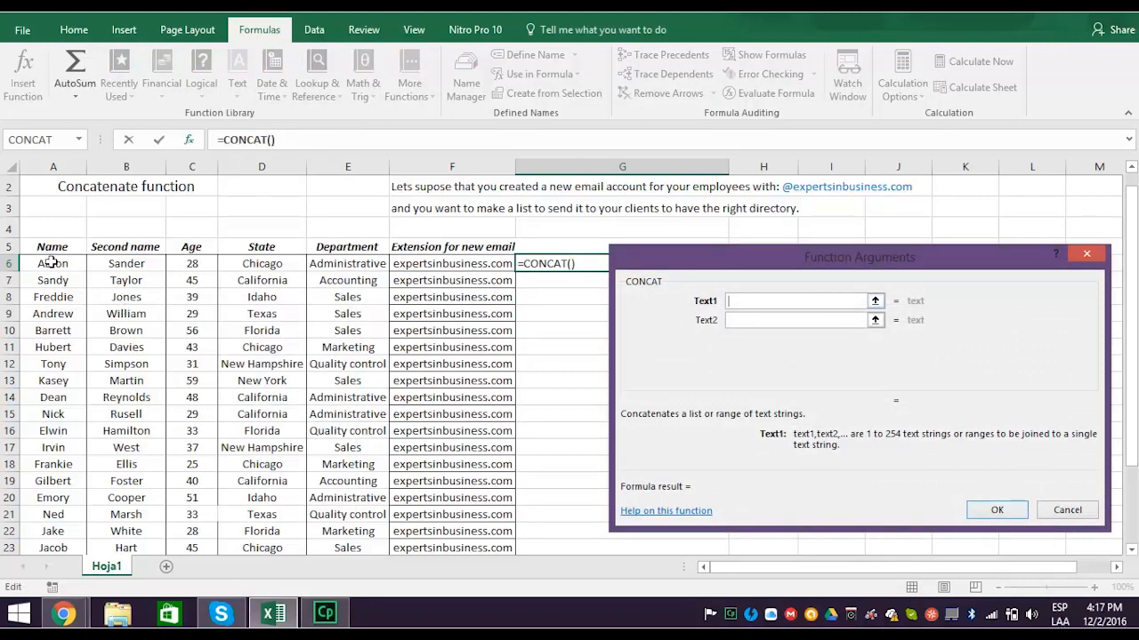
left_click(53, 263)
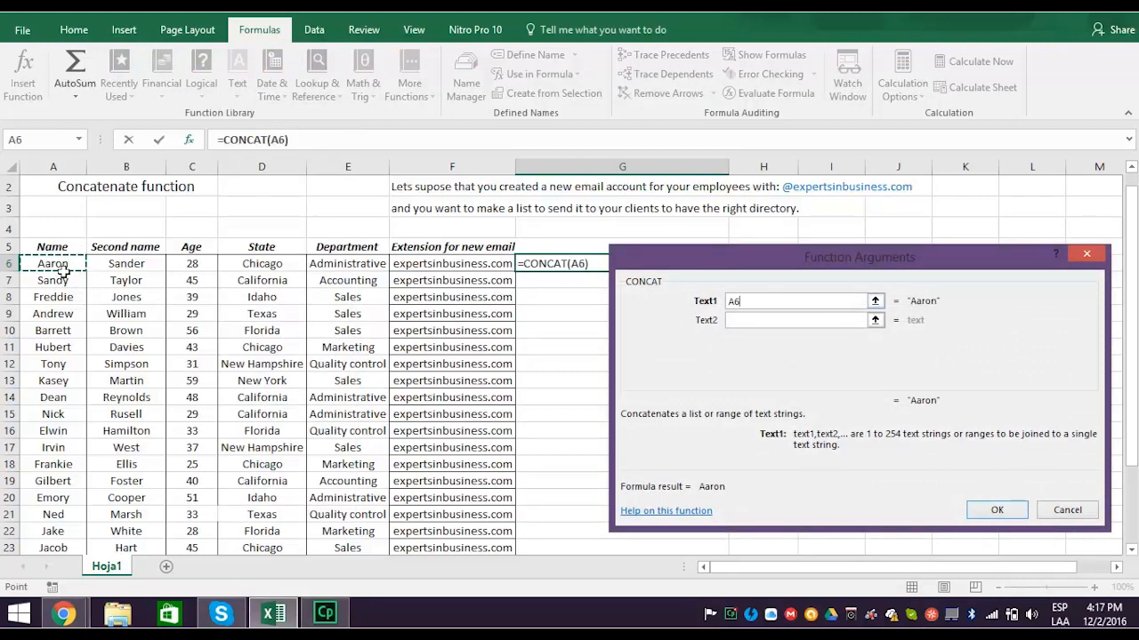
mouse_move(744, 351)
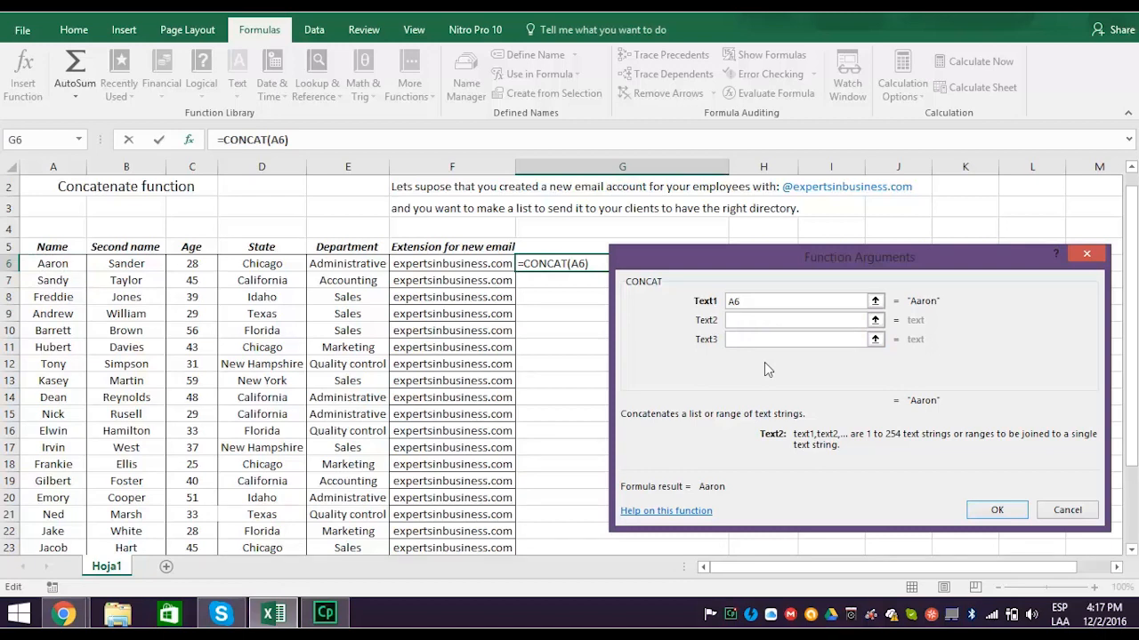
type("\"@\"")
type("F6")
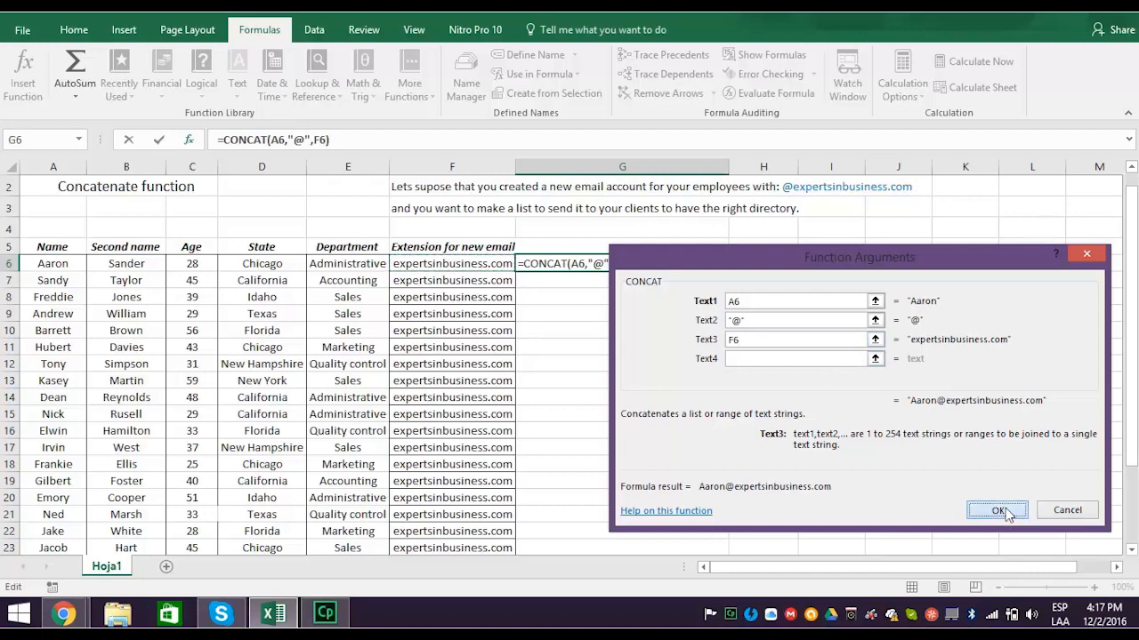
left_click(997, 509)
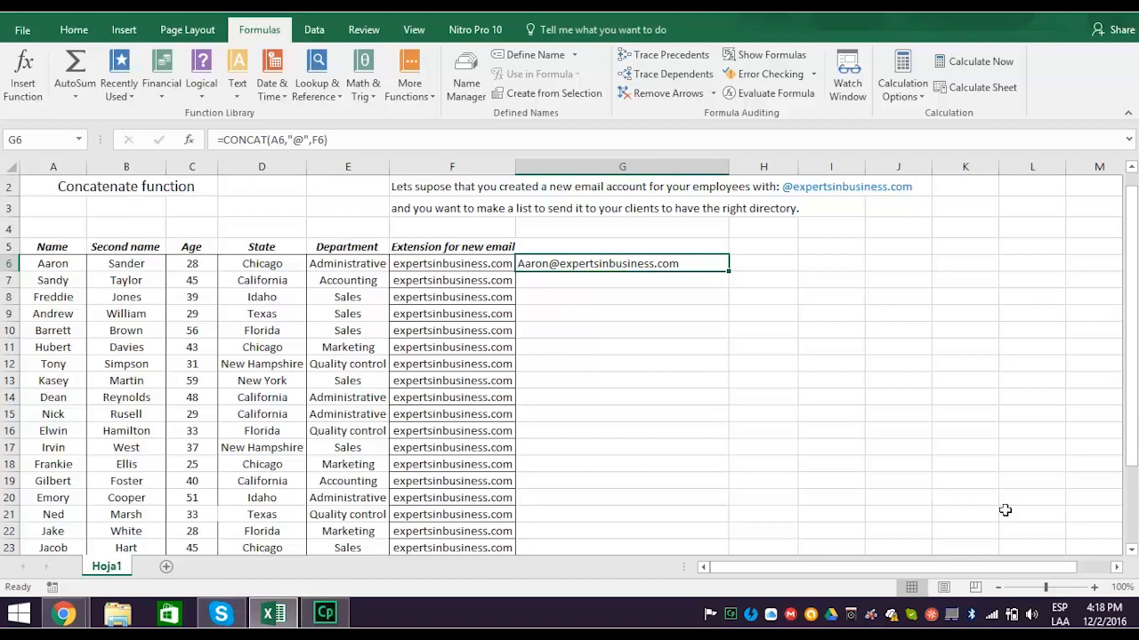
mouse_move(883, 480)
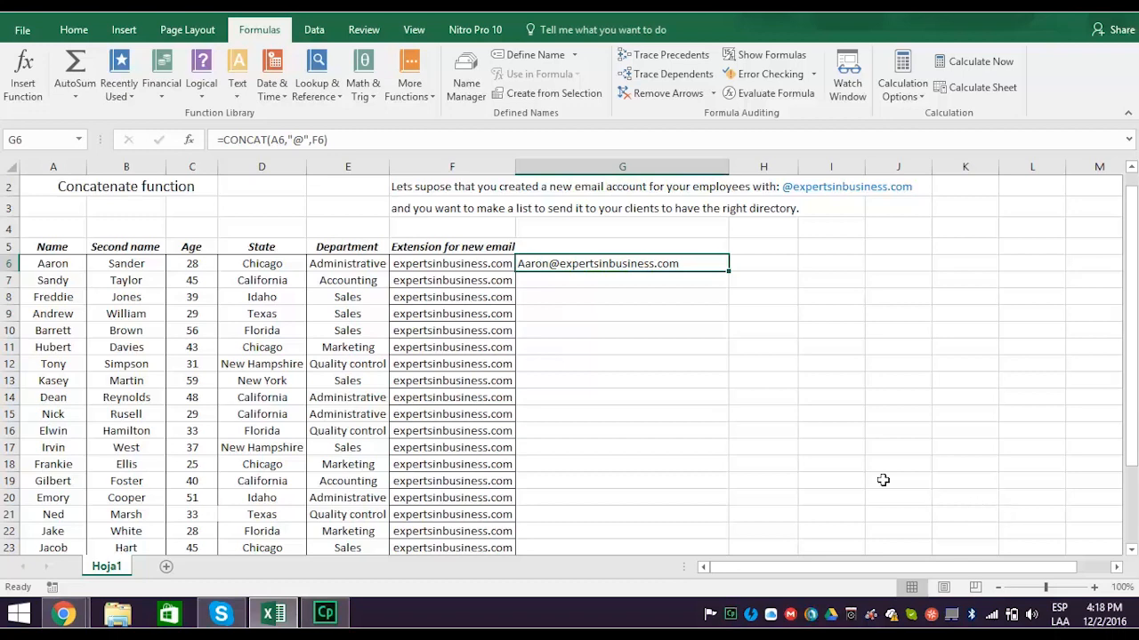
left_click(623, 295)
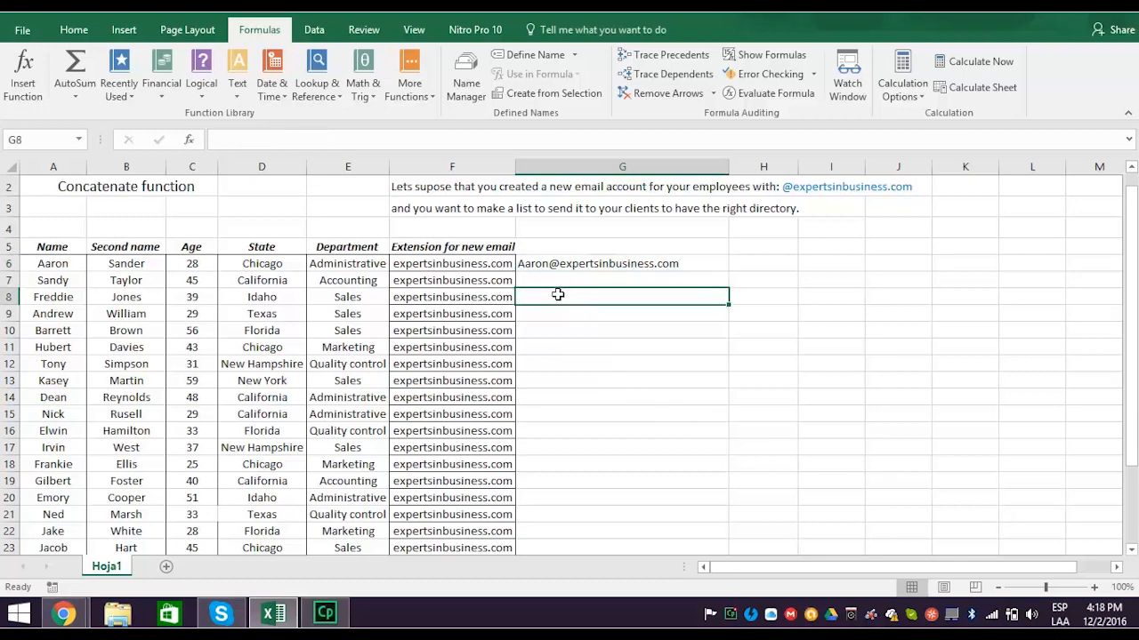
left_click(237, 71)
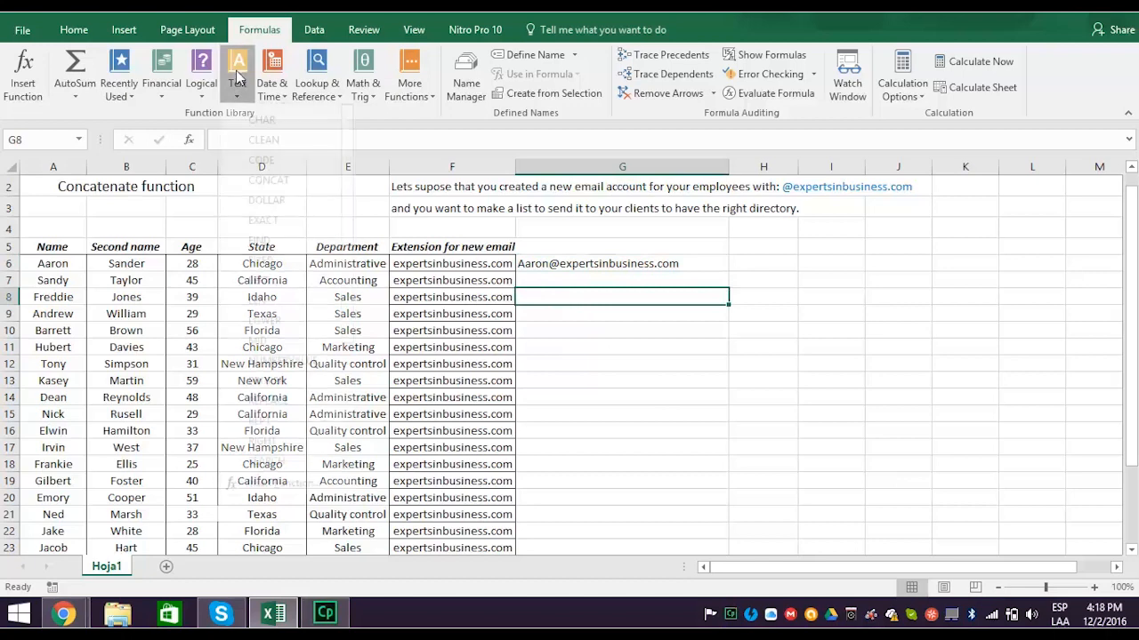
left_click(238, 75)
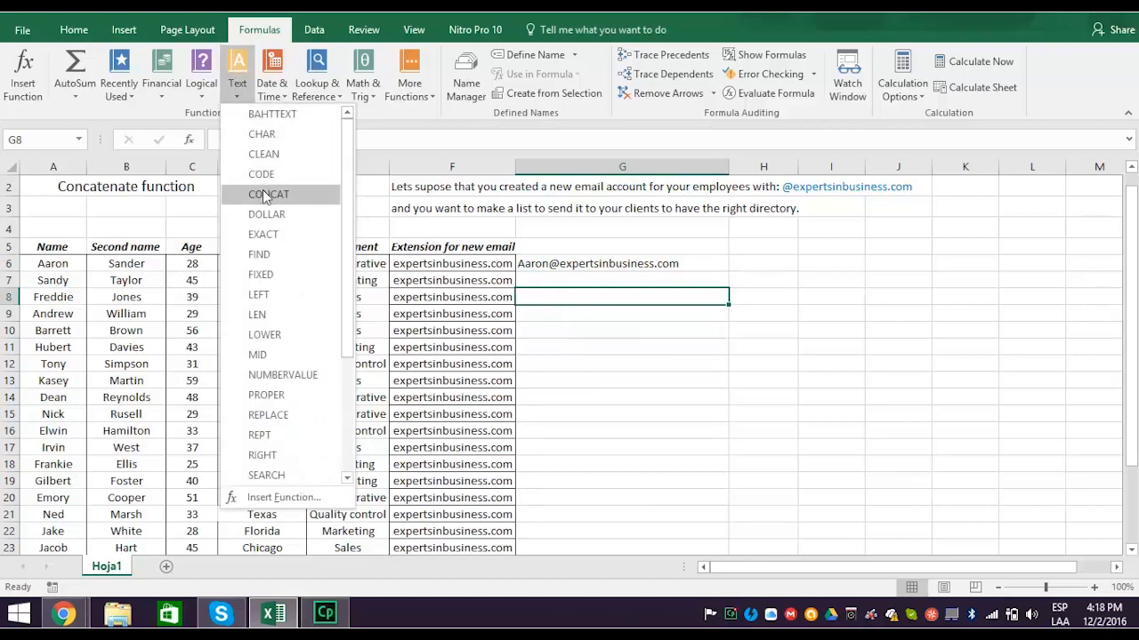
left_click(268, 194)
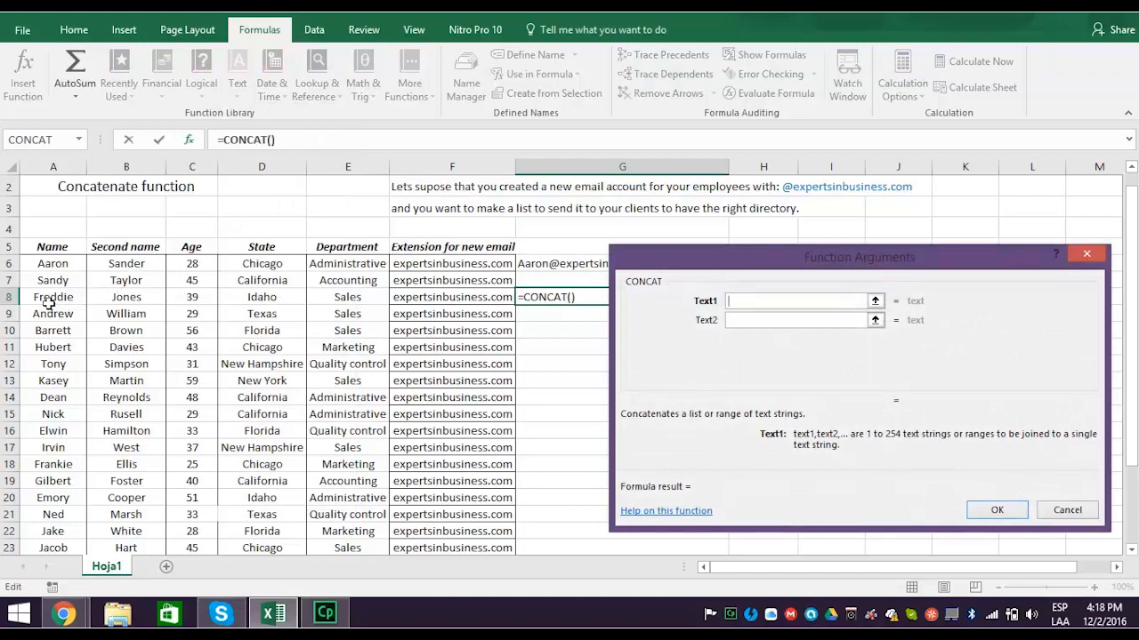
left_click(54, 296)
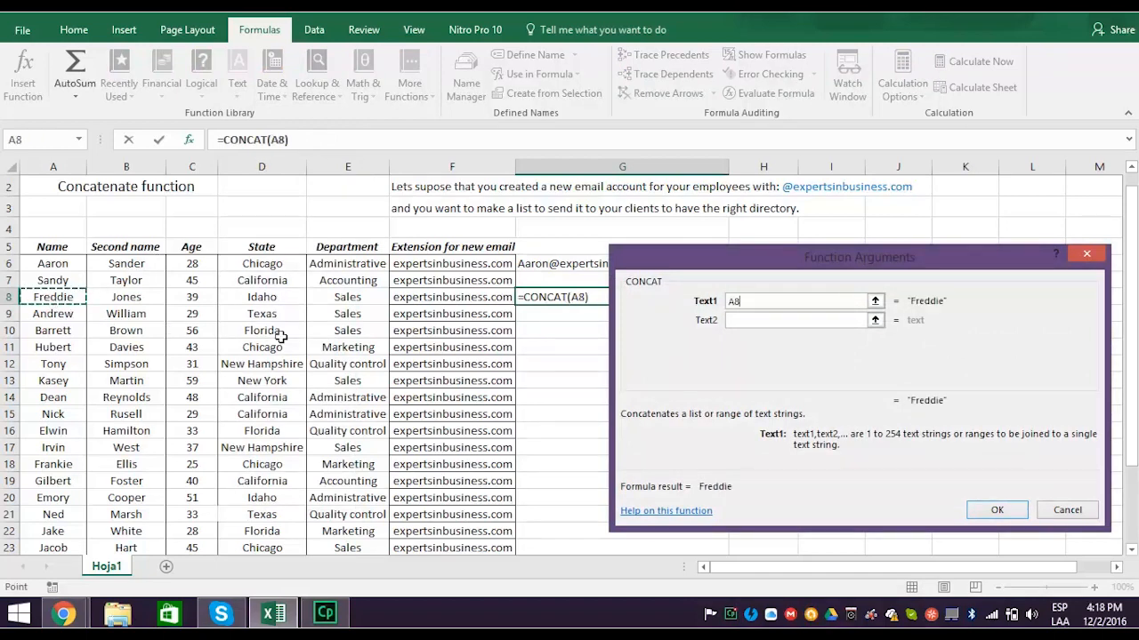
left_click(797, 321)
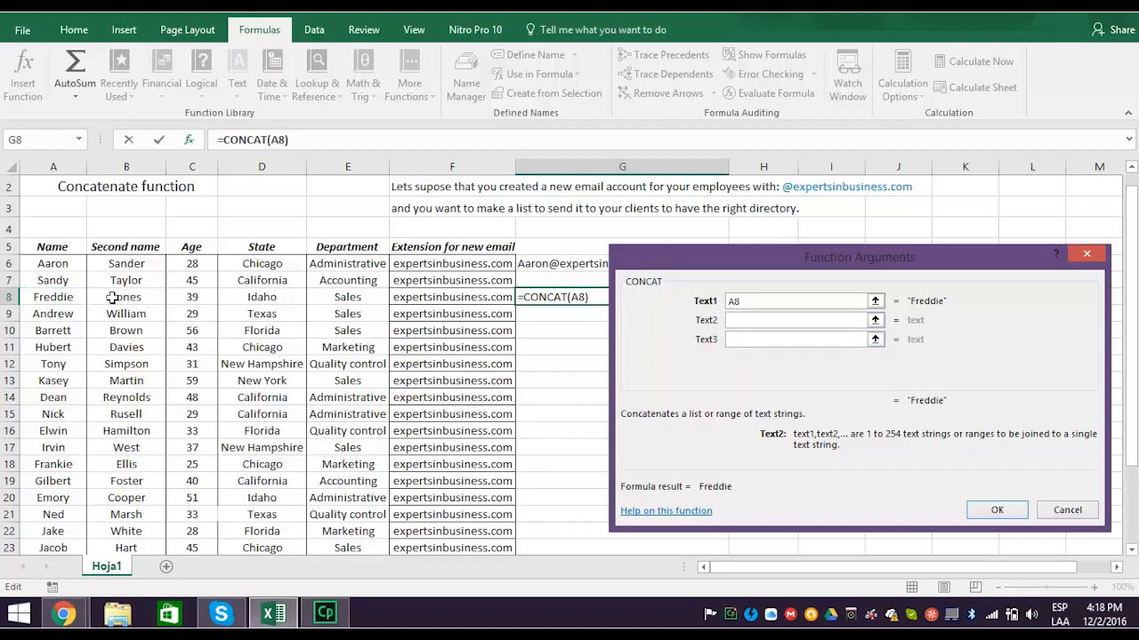
left_click(124, 296)
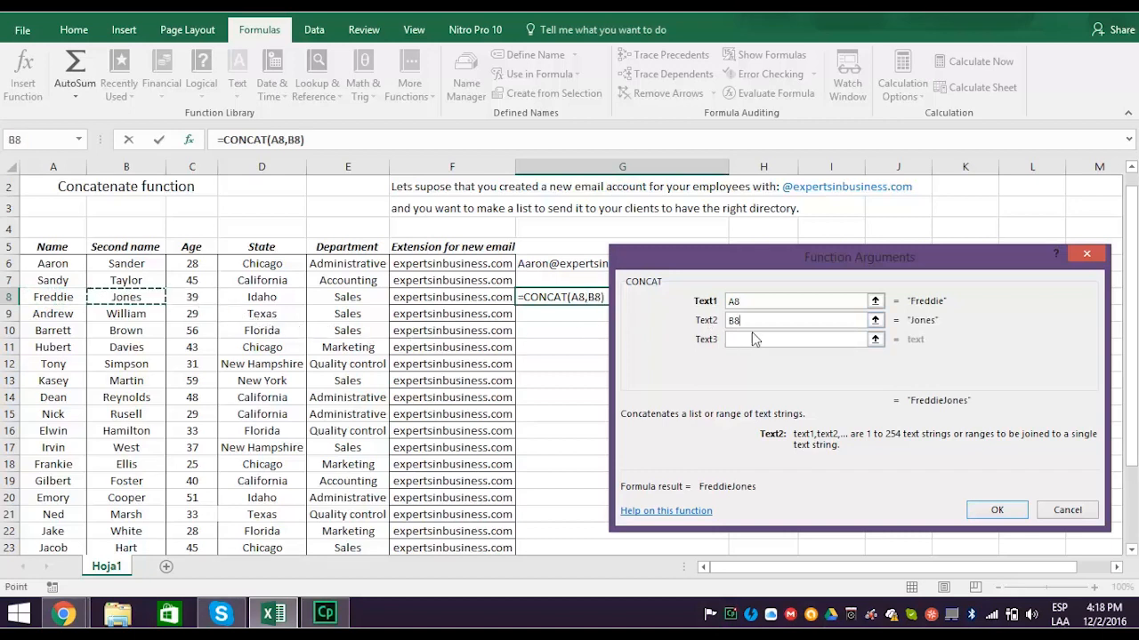
left_click(797, 338)
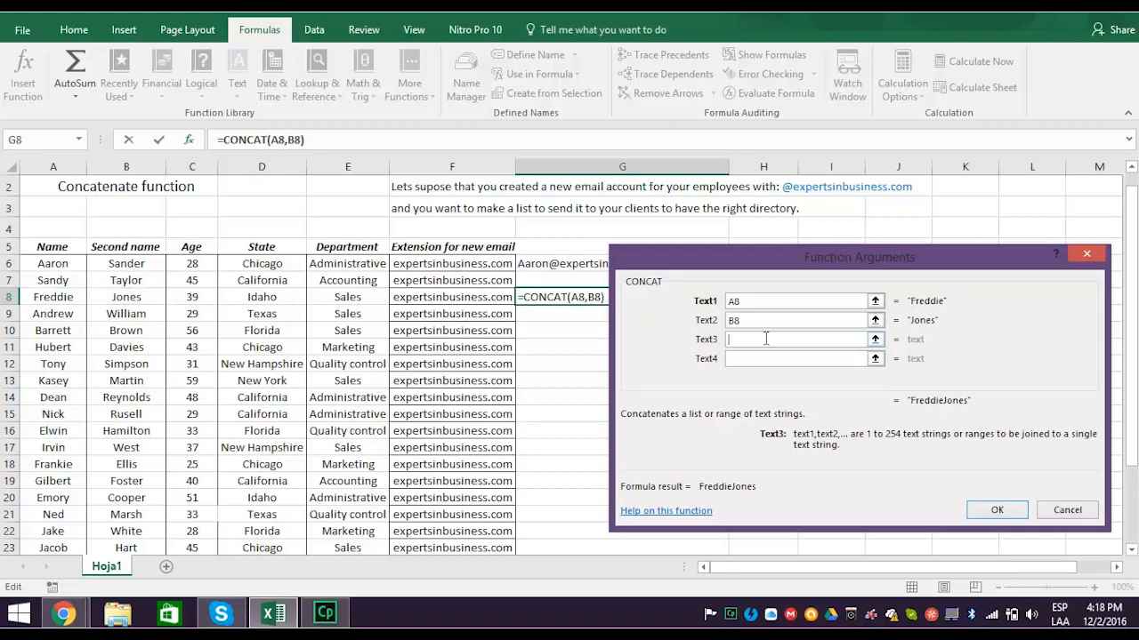
type("\"@\"")
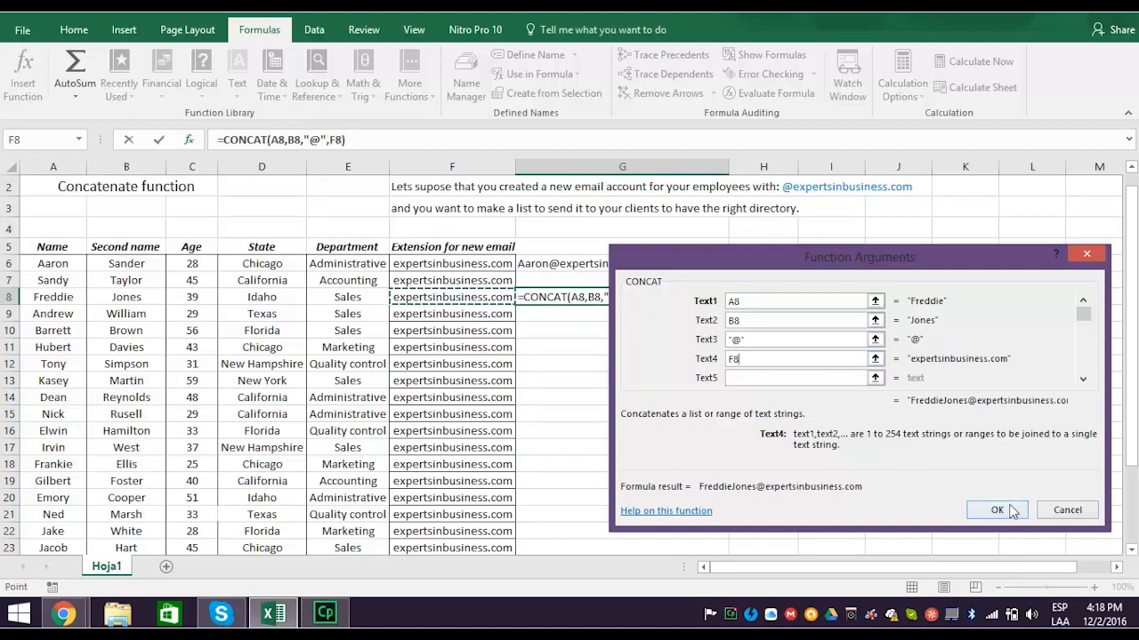
left_click(996, 509)
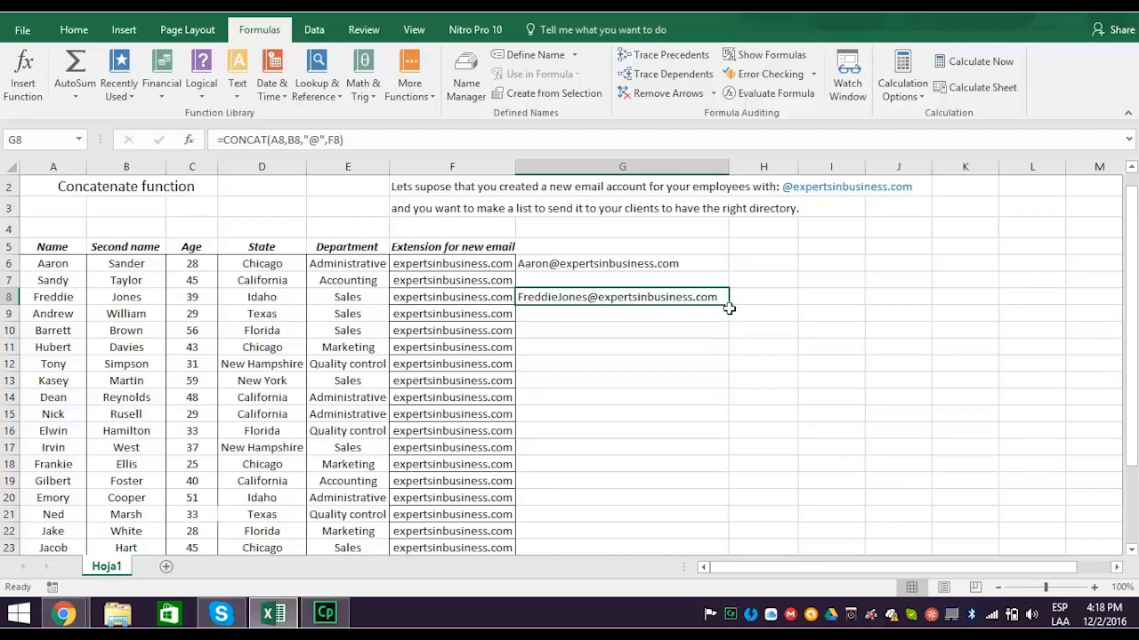
left_click_drag(727, 309, 711, 427)
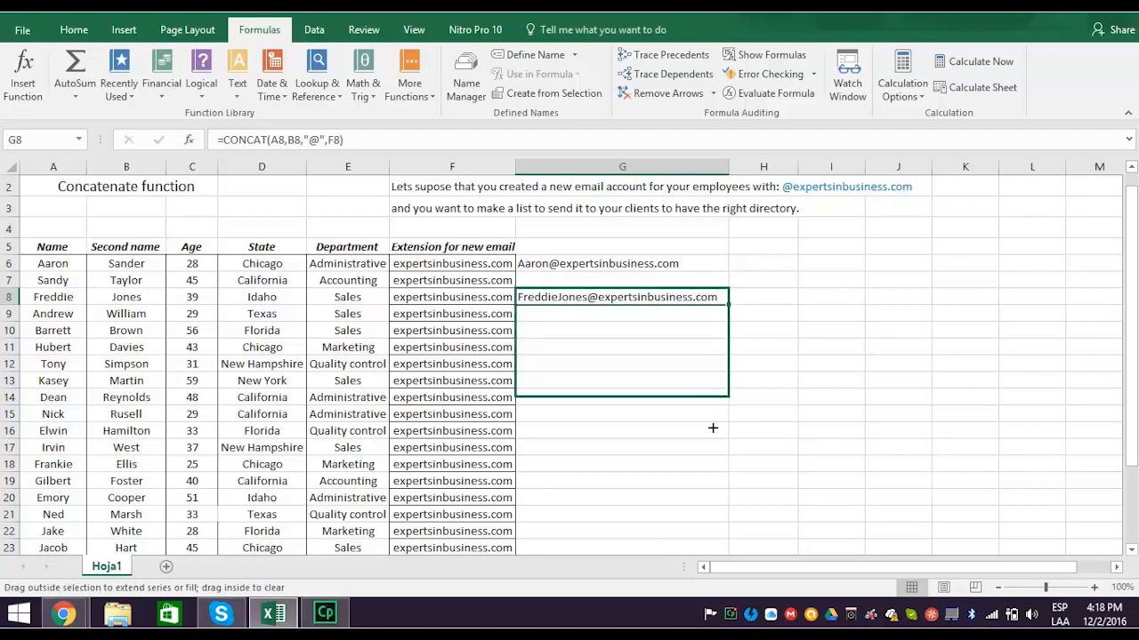
scroll("down", 3)
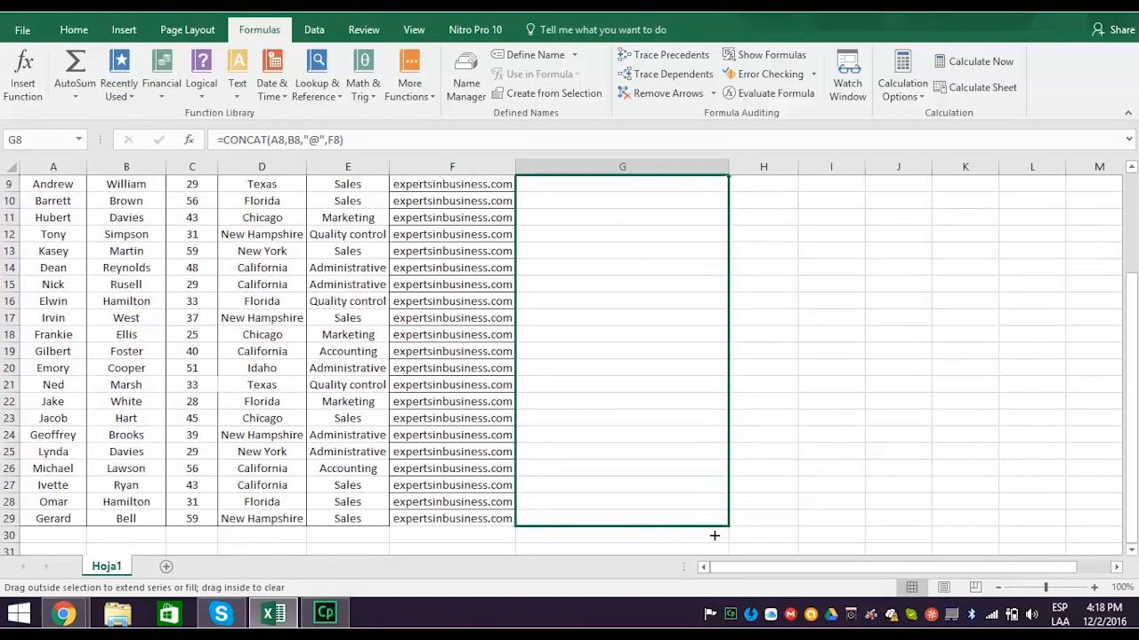